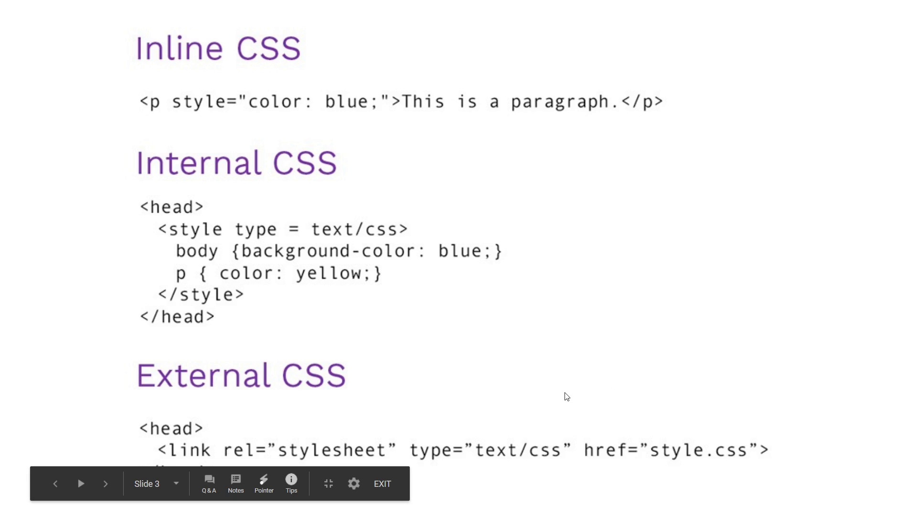
- Show the Open with application list for index.html in the Profile Page folder
left_click(381, 483)
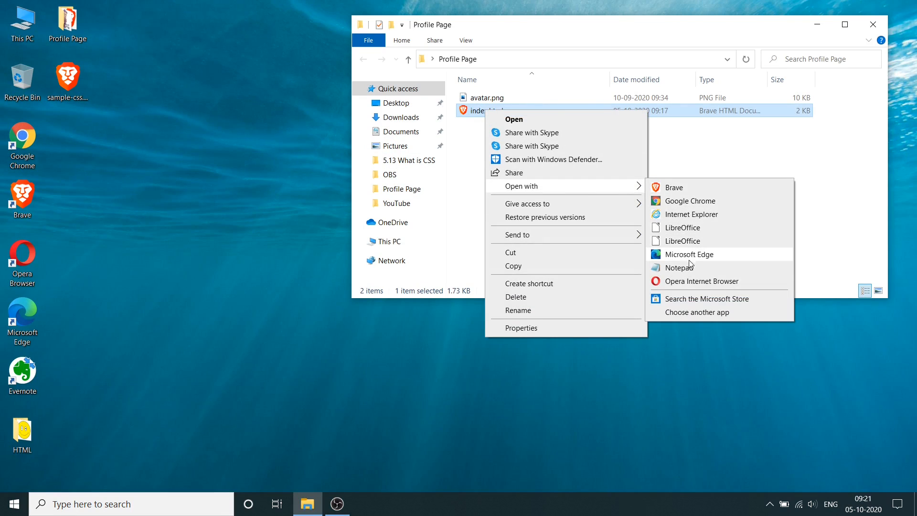
- Open index.html in Notepad and in Brave, then review its style block and body markup
left_click(682, 267)
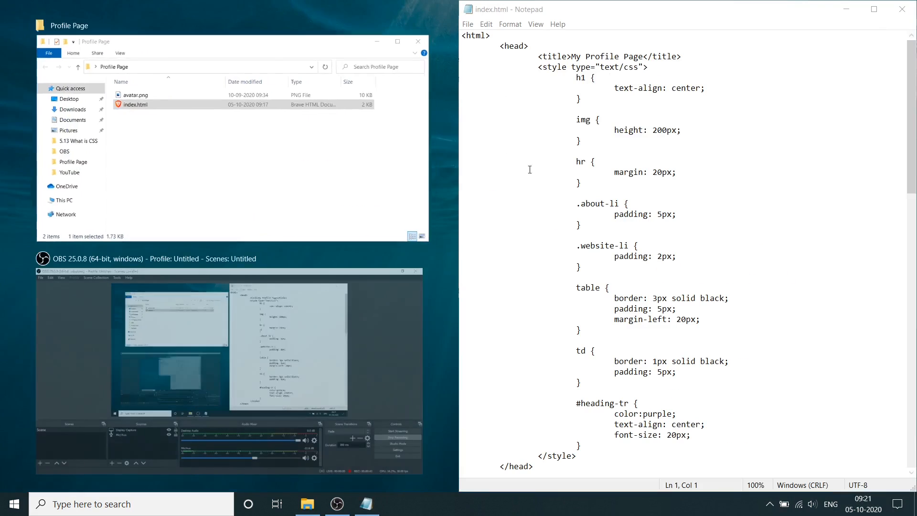
left_click(397, 41)
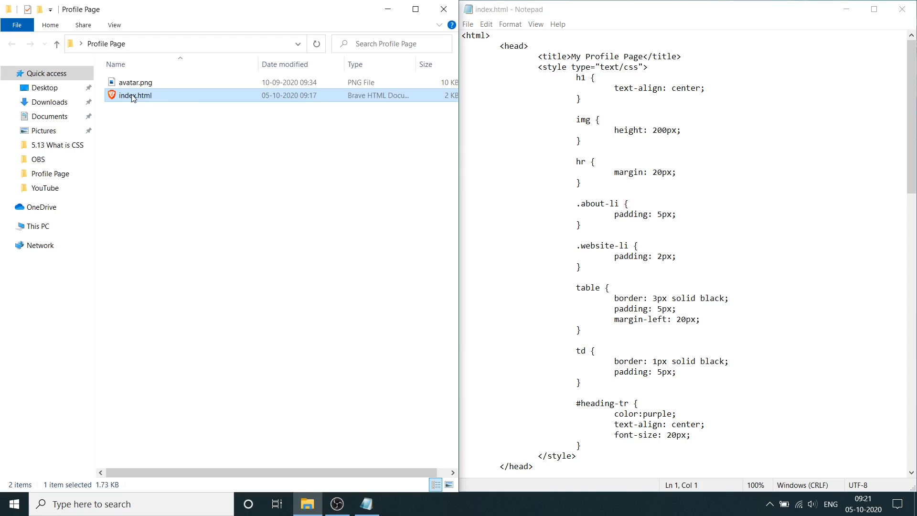
double_click(135, 94)
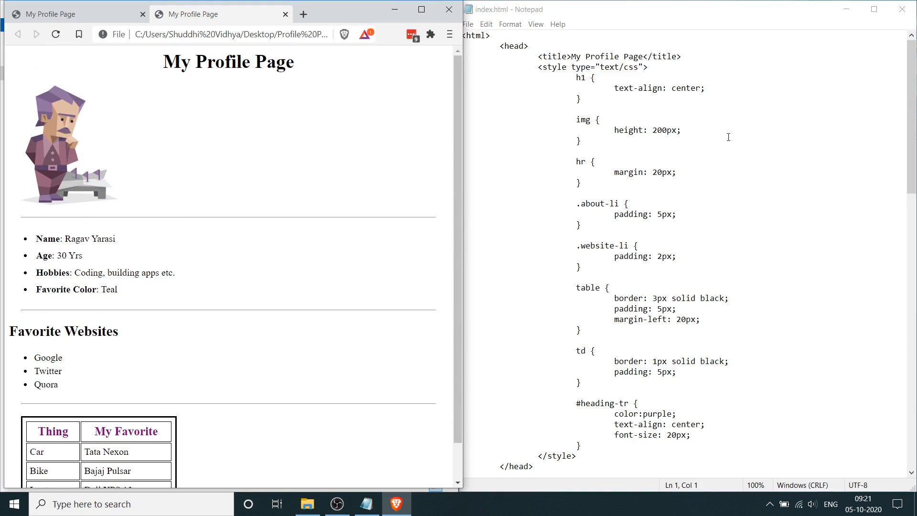
left_click(582, 142)
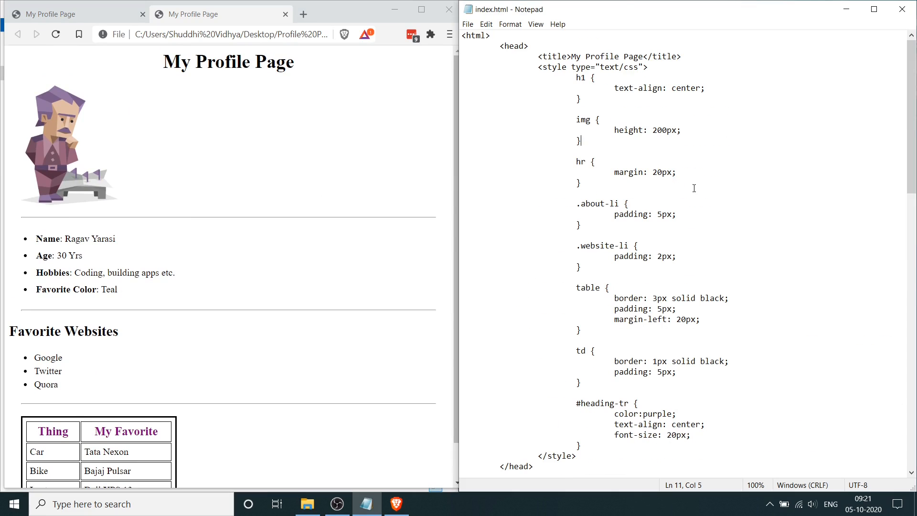
mouse_move(646, 87)
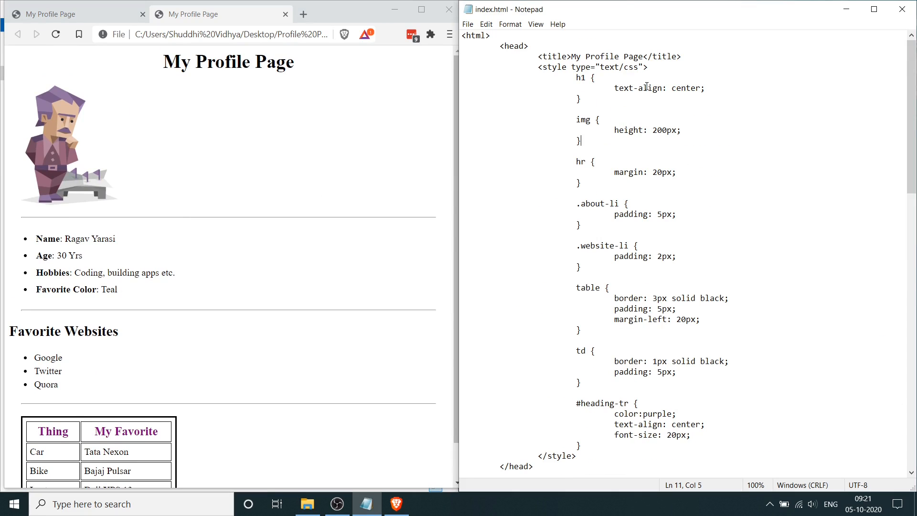
mouse_move(718, 159)
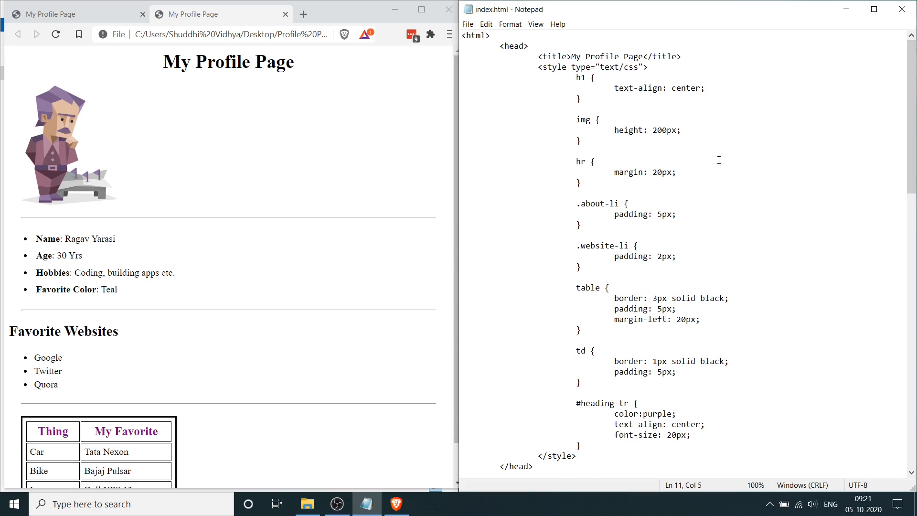
scroll("down", 3)
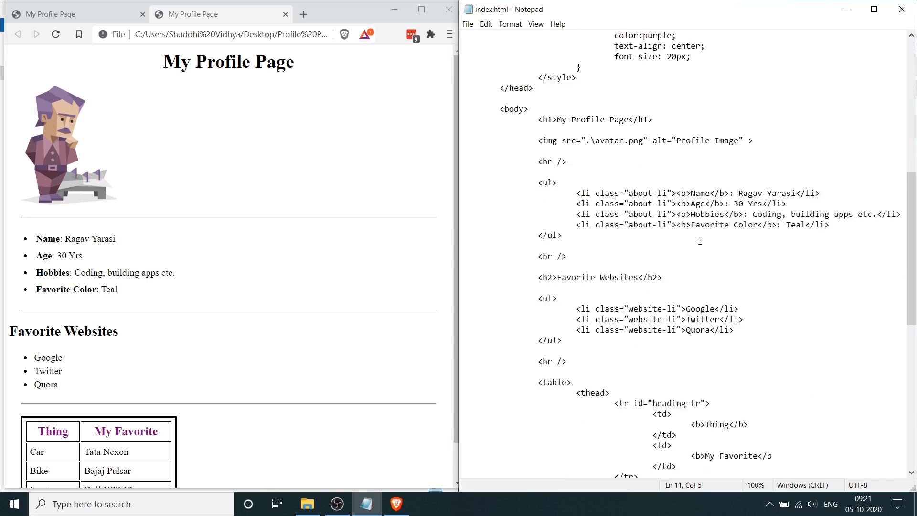
scroll("up", 3)
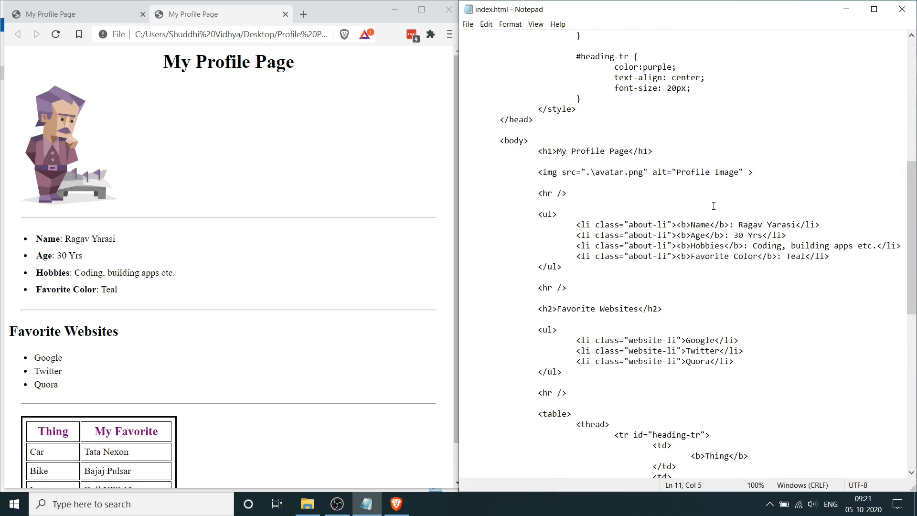
scroll("up", 3)
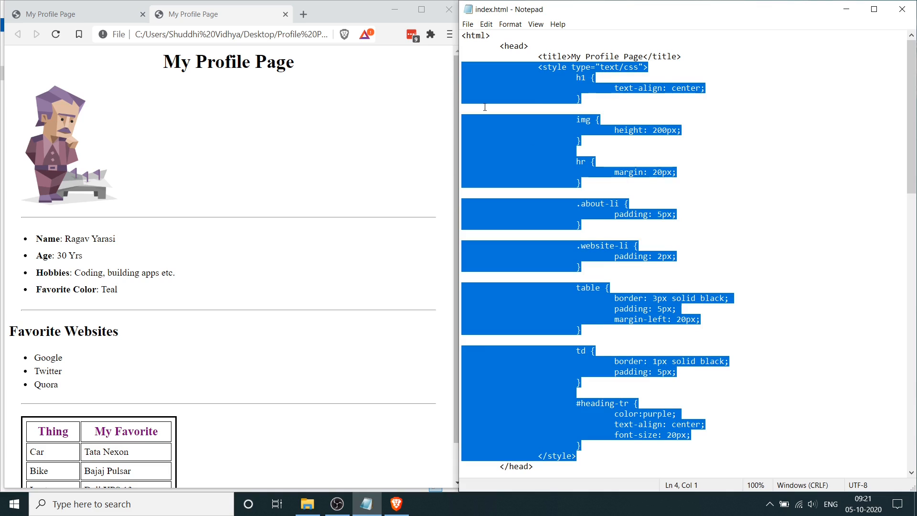
mouse_move(767, 182)
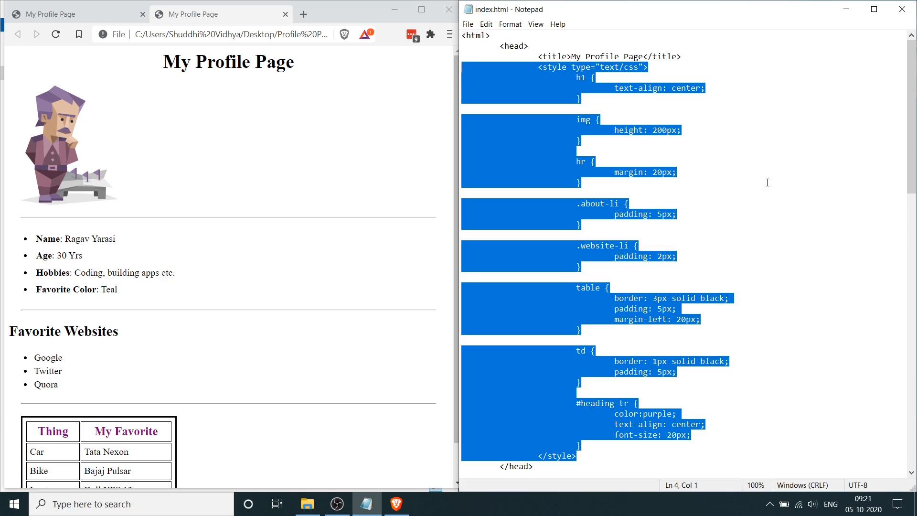
mouse_move(692, 207)
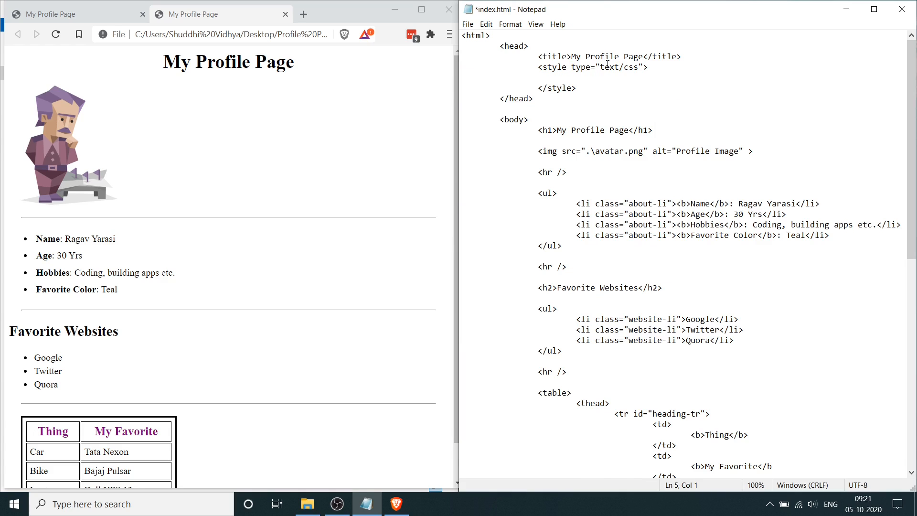
- Cut the CSS rules out of the style block, leaving it empty, and go to the File menu
left_click(467, 24)
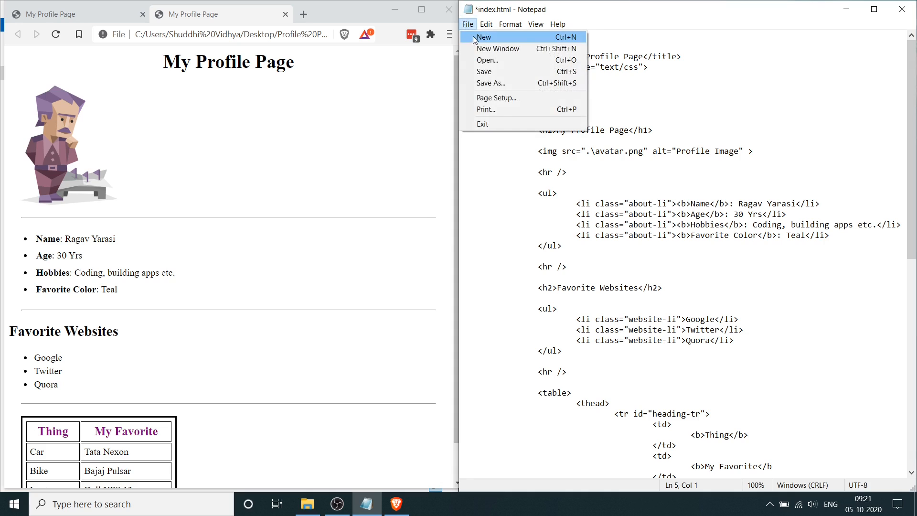
- Paste the cut CSS rules into a new document and save it as style.css in the Profile Page folder
left_click(481, 38)
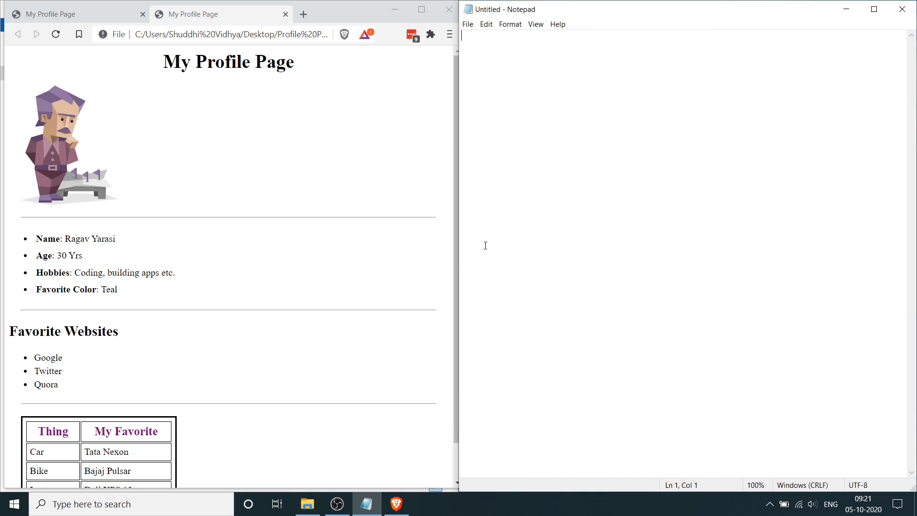
type("h1 {")
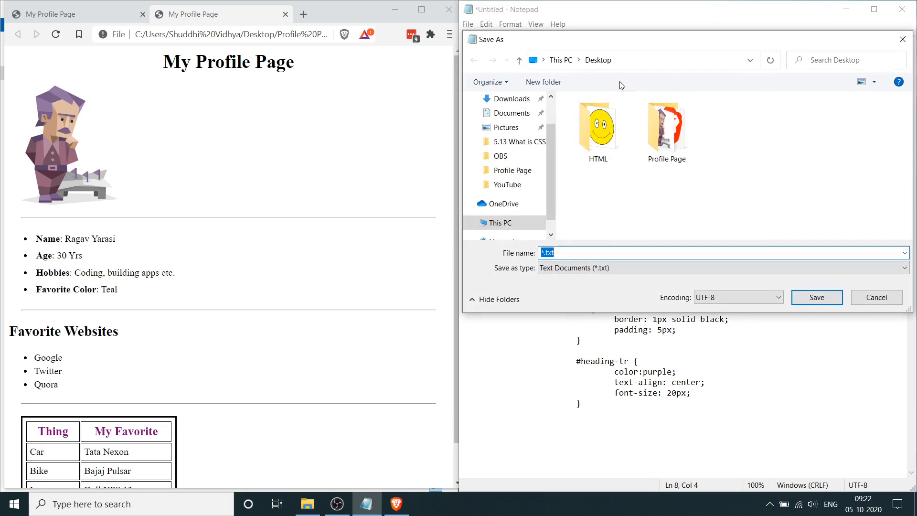
double_click(666, 124)
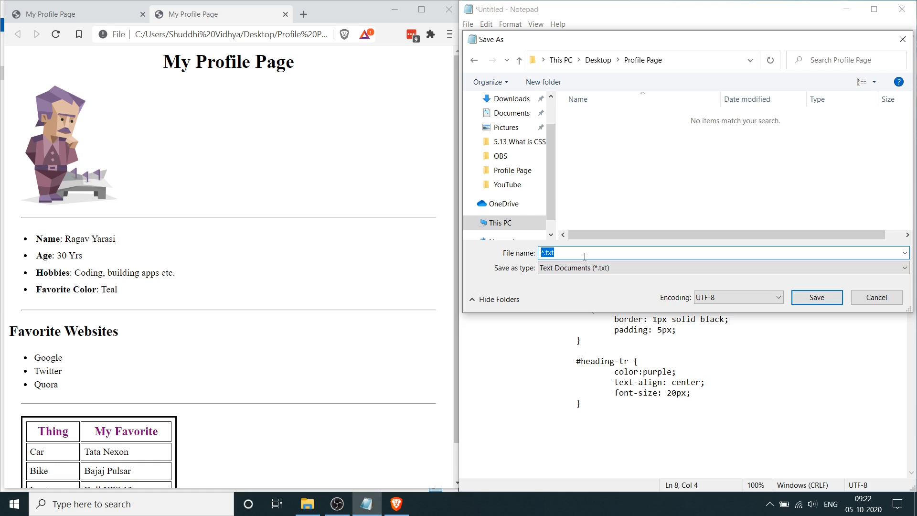
type("sty")
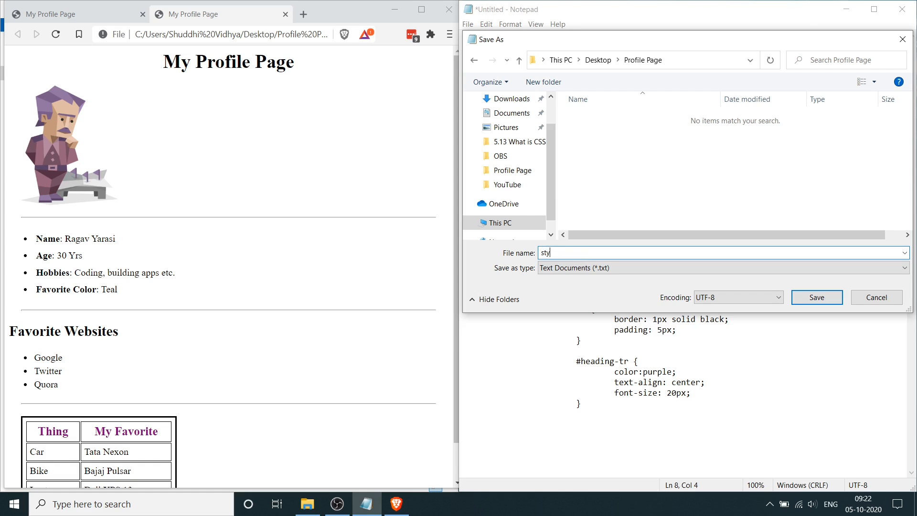
left_click(817, 297)
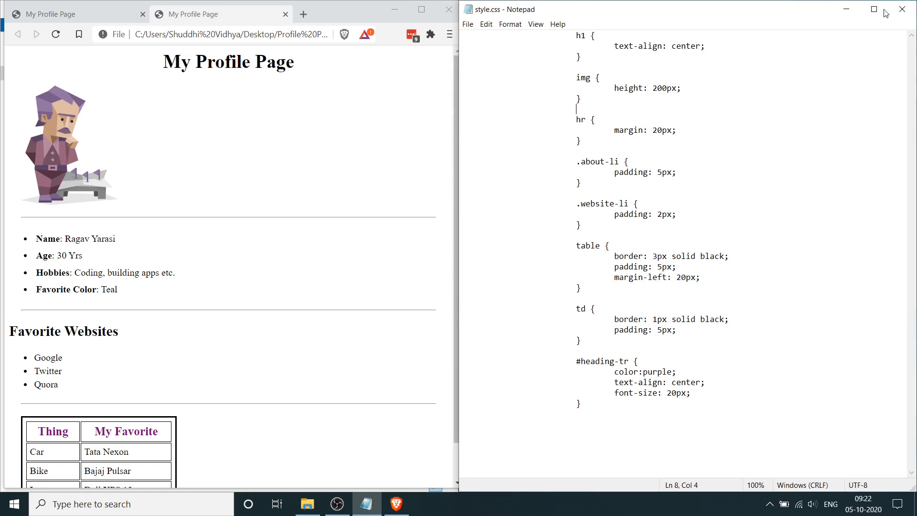
left_click(307, 504)
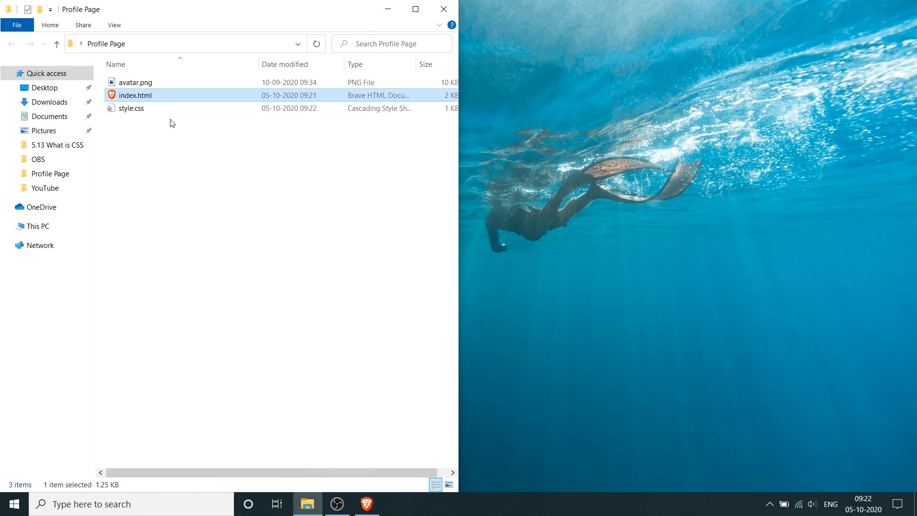
mouse_move(129, 97)
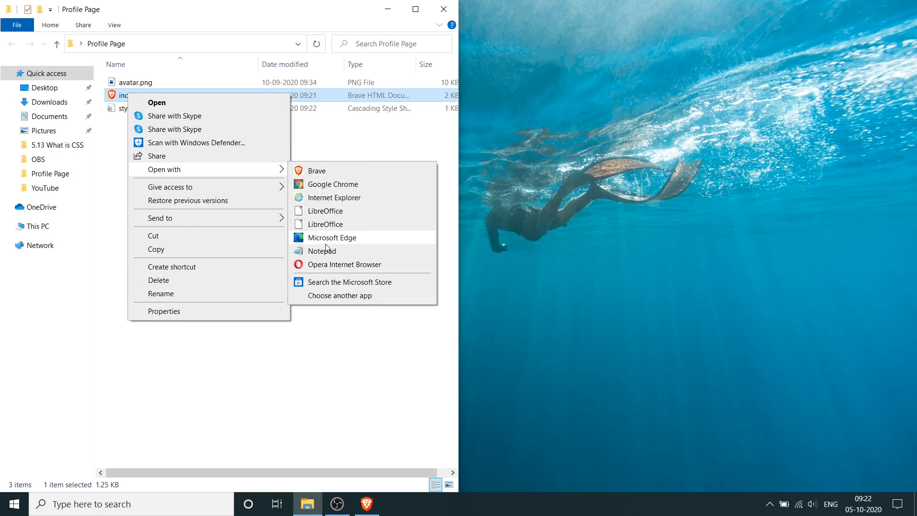
- Open index.html in Brave to see the page unstyled, then return to its source in Notepad
left_click(322, 251)
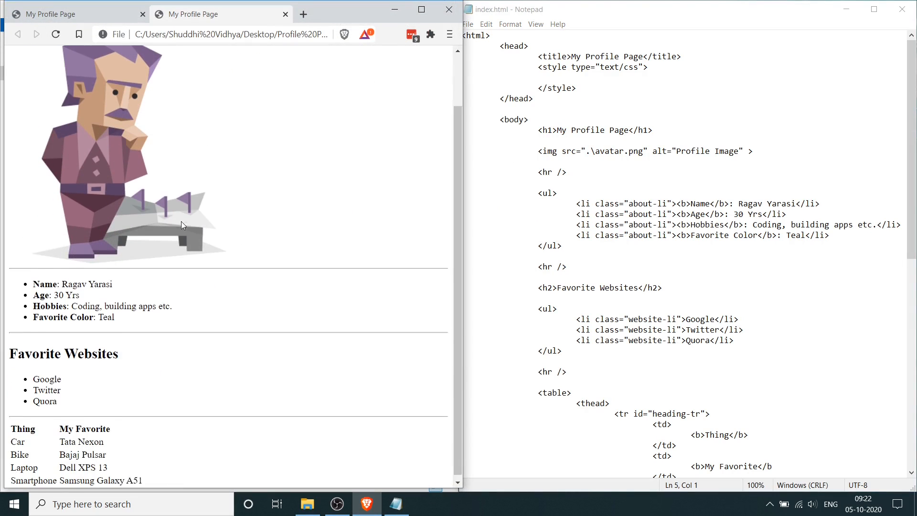
scroll("up", 3)
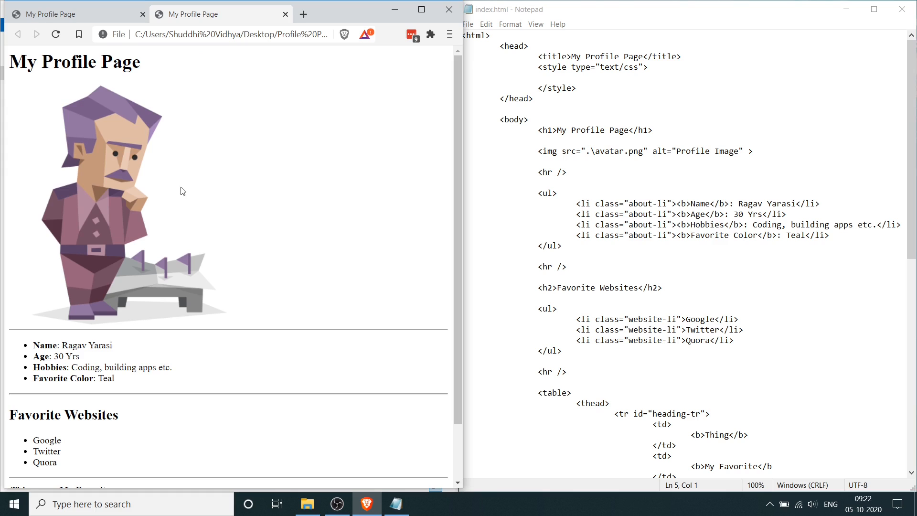
mouse_move(368, 172)
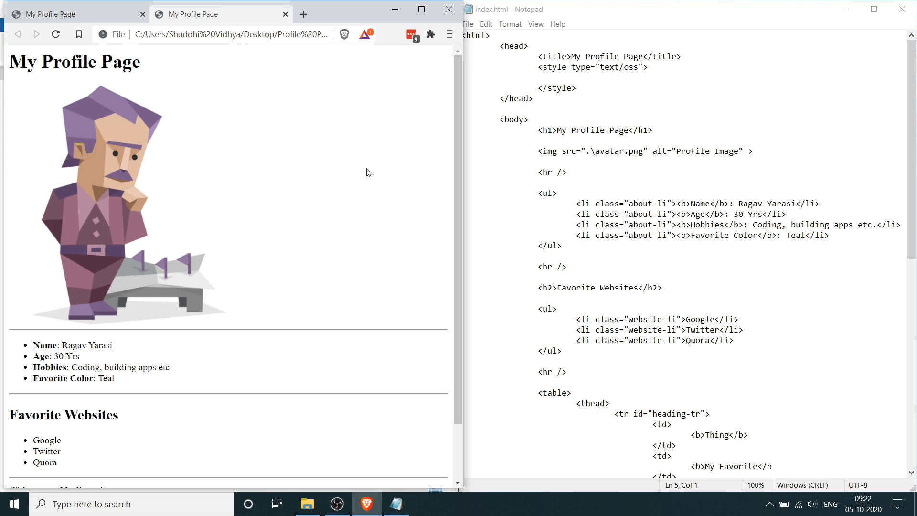
left_click(307, 504)
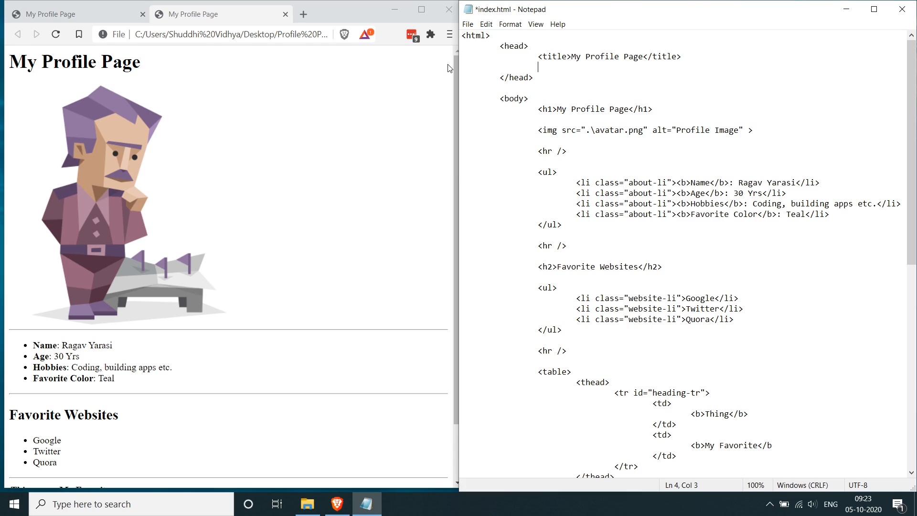
- Add <link rel="stylesheet" type="text/css" href=""> in the head, save, and check the stylesheet's file name
type("<link")
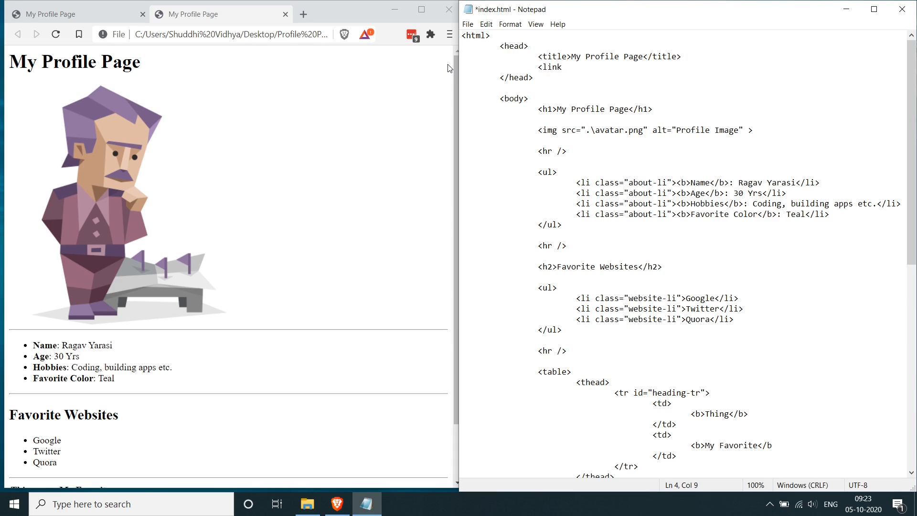
type("rel")
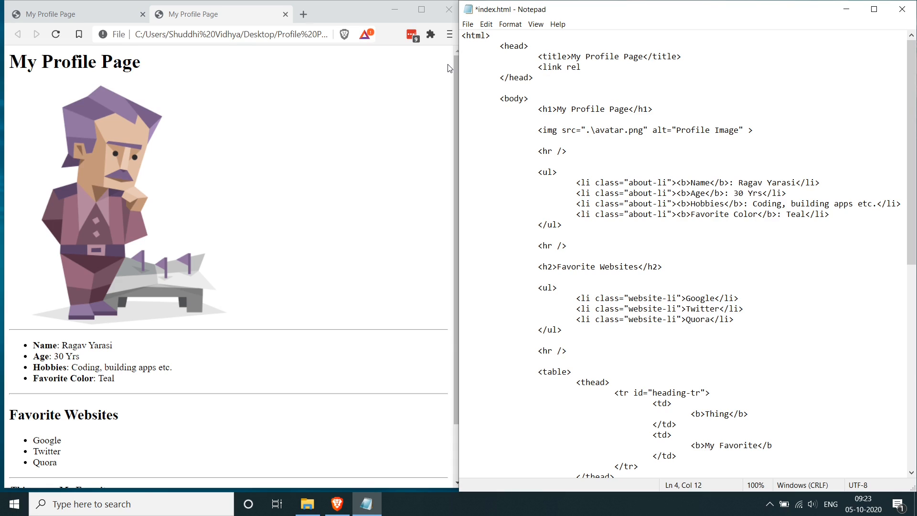
type("=\"s")
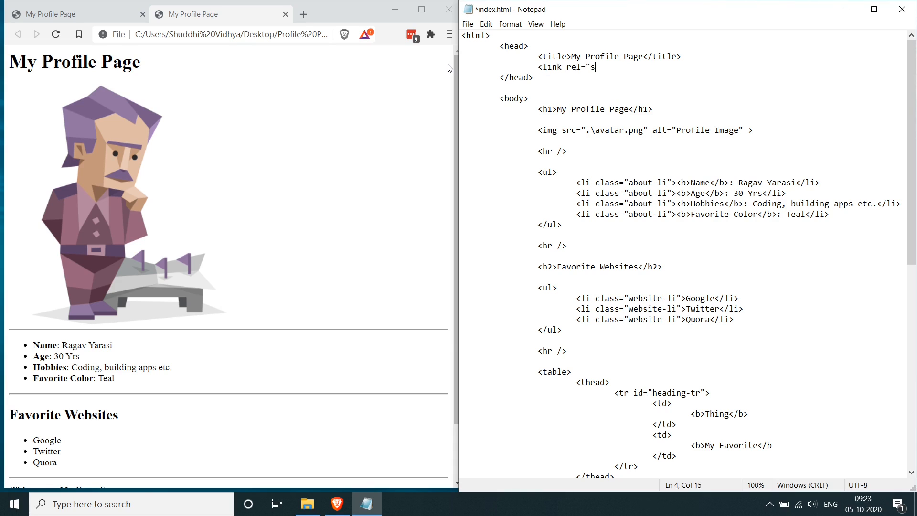
type("tylesheet\"")
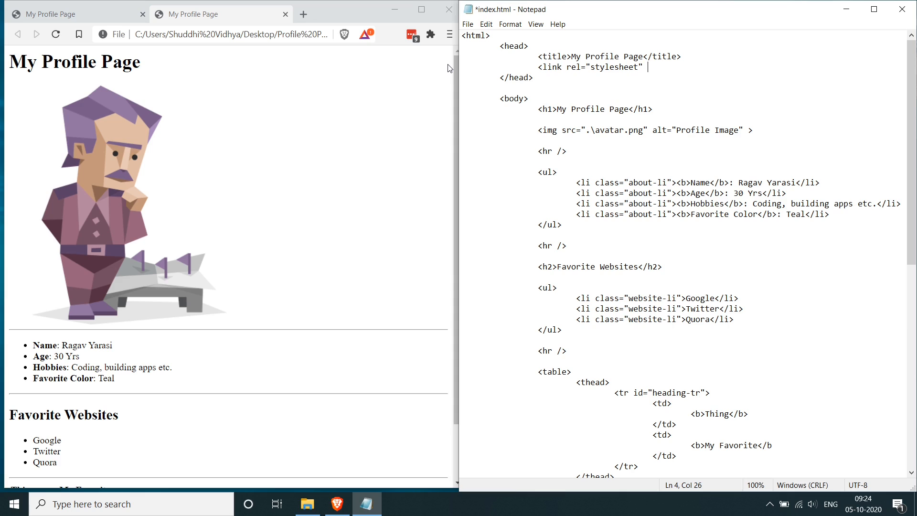
type("type=\"")
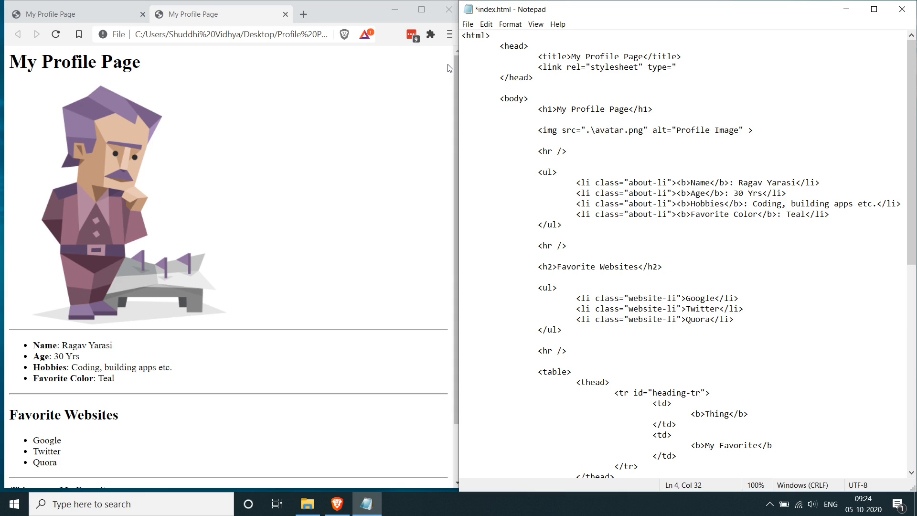
type("text/css\"")
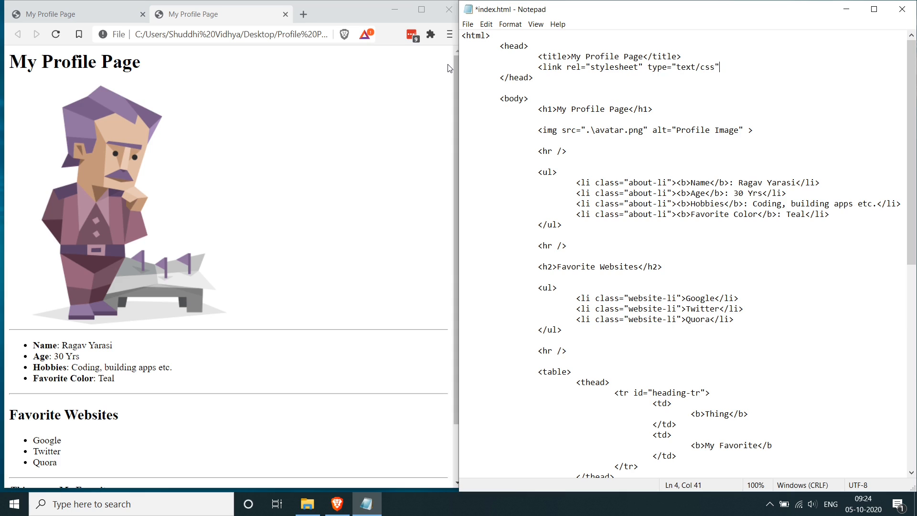
type("h")
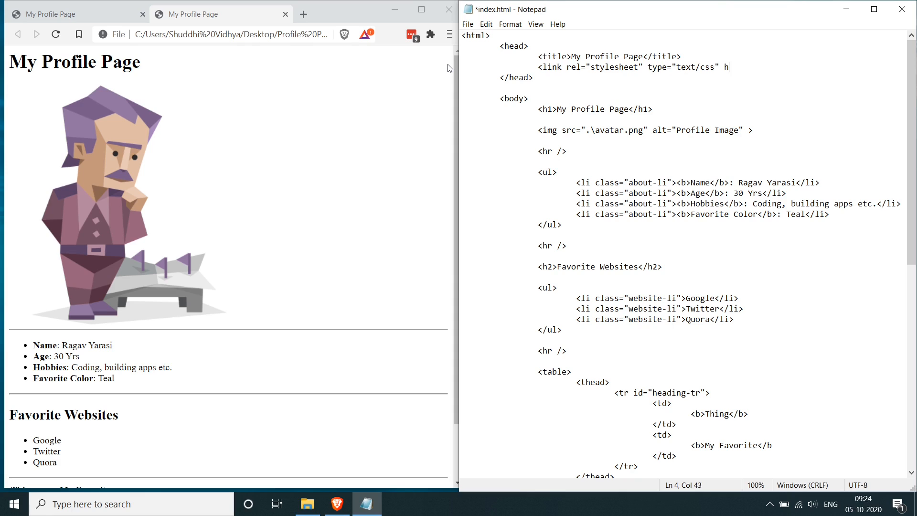
type("ref=\"\">")
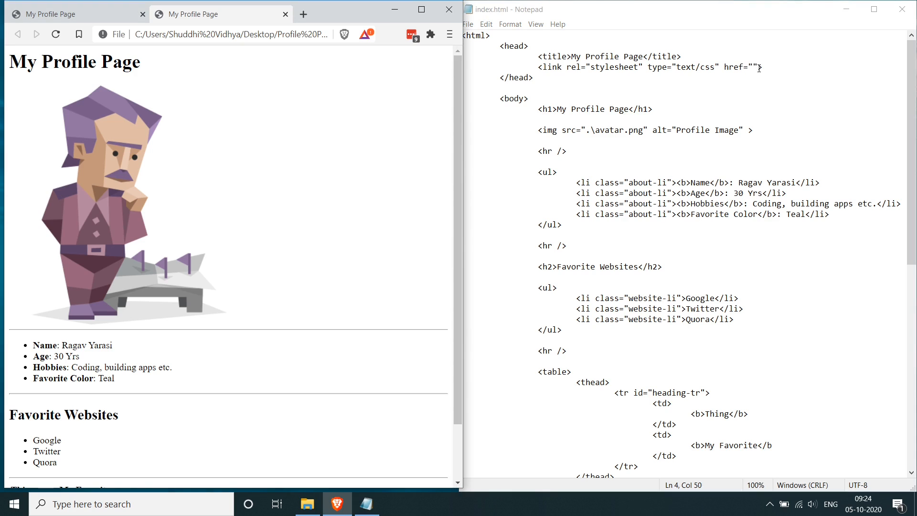
left_click(307, 503)
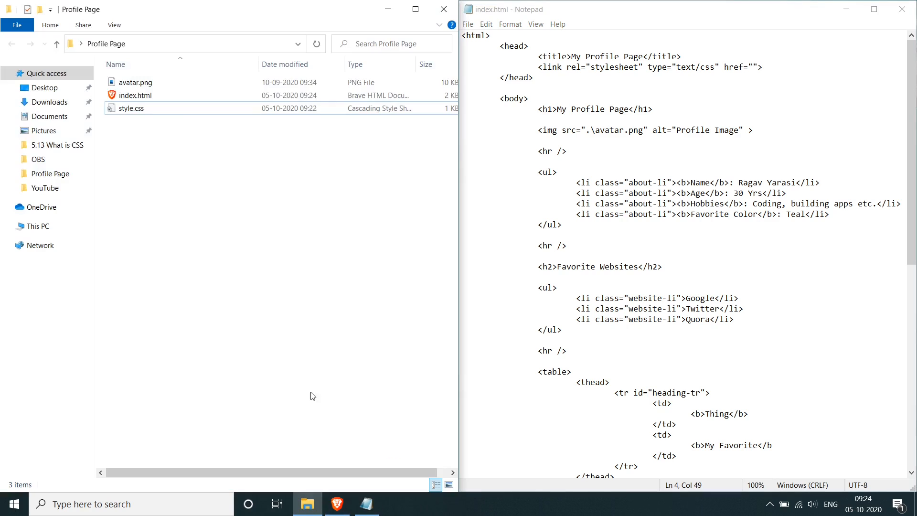
mouse_move(881, 64)
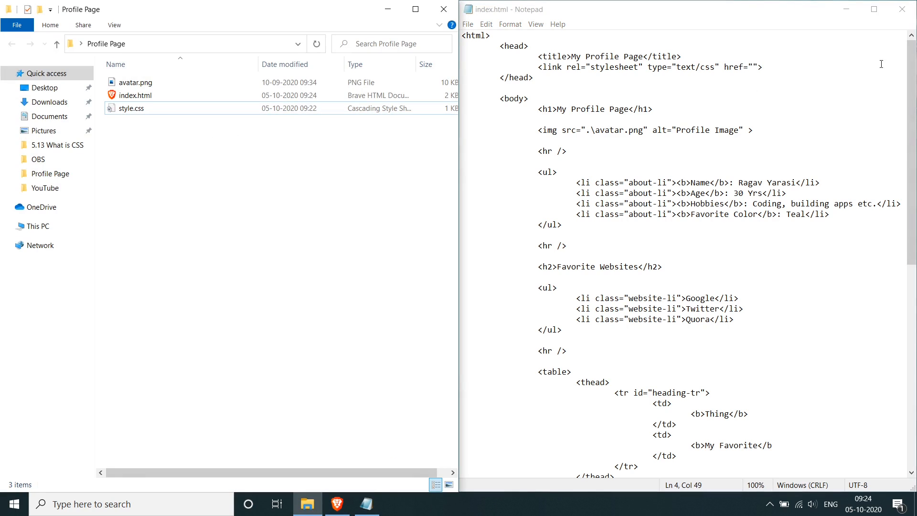
- Set the link's href to style.css so the reloaded Brave page renders styled
type("style.css")
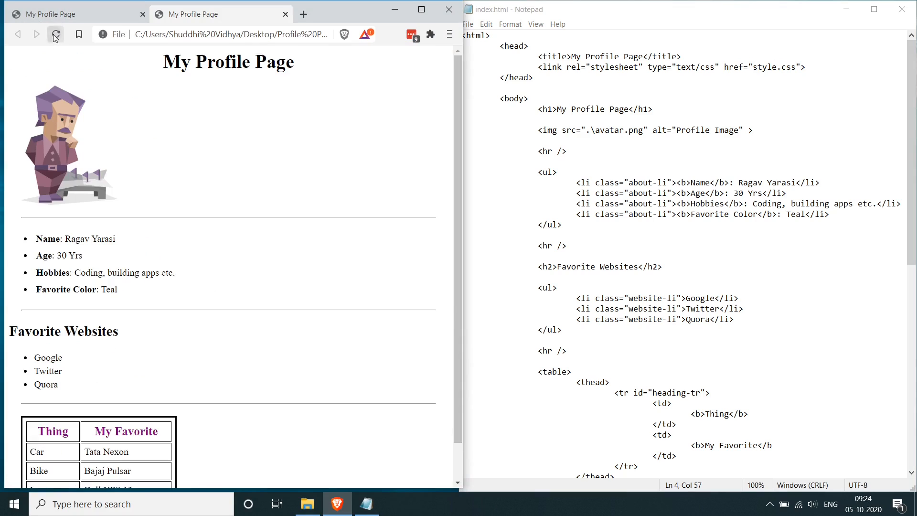
left_click(56, 35)
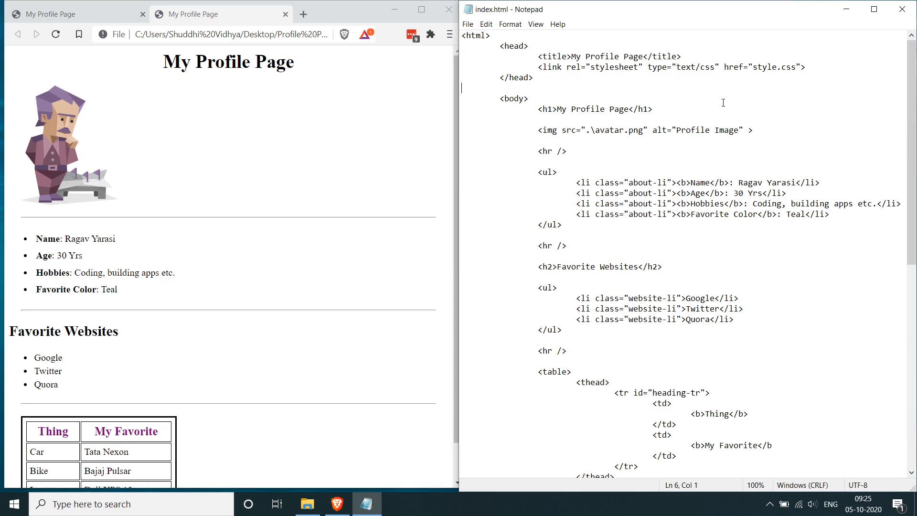
mouse_move(593, 106)
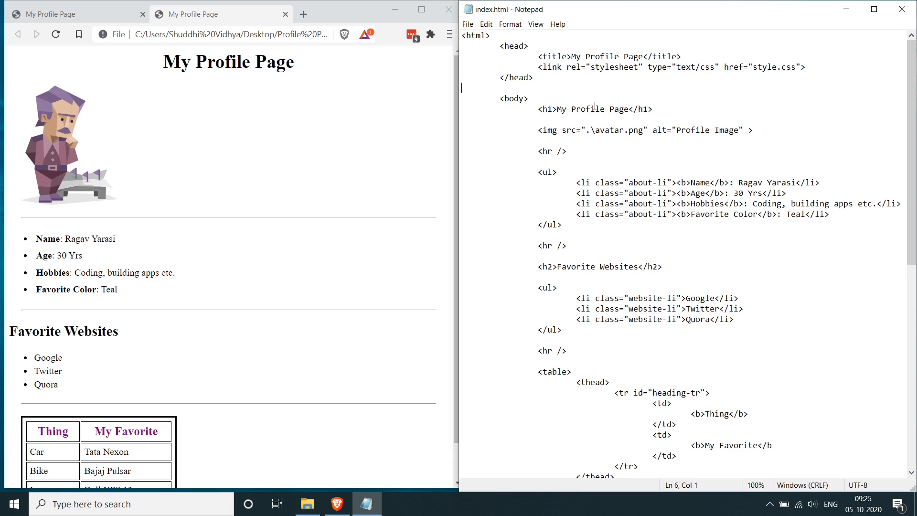